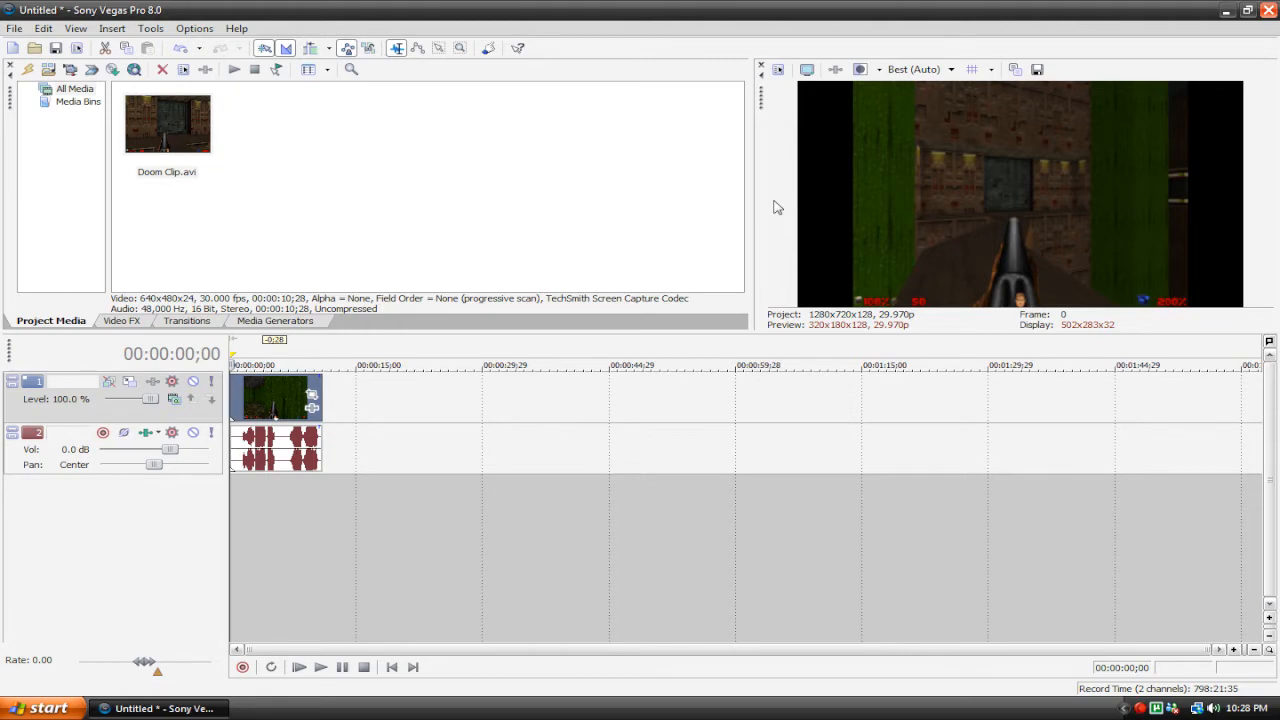
mouse_move(724, 180)
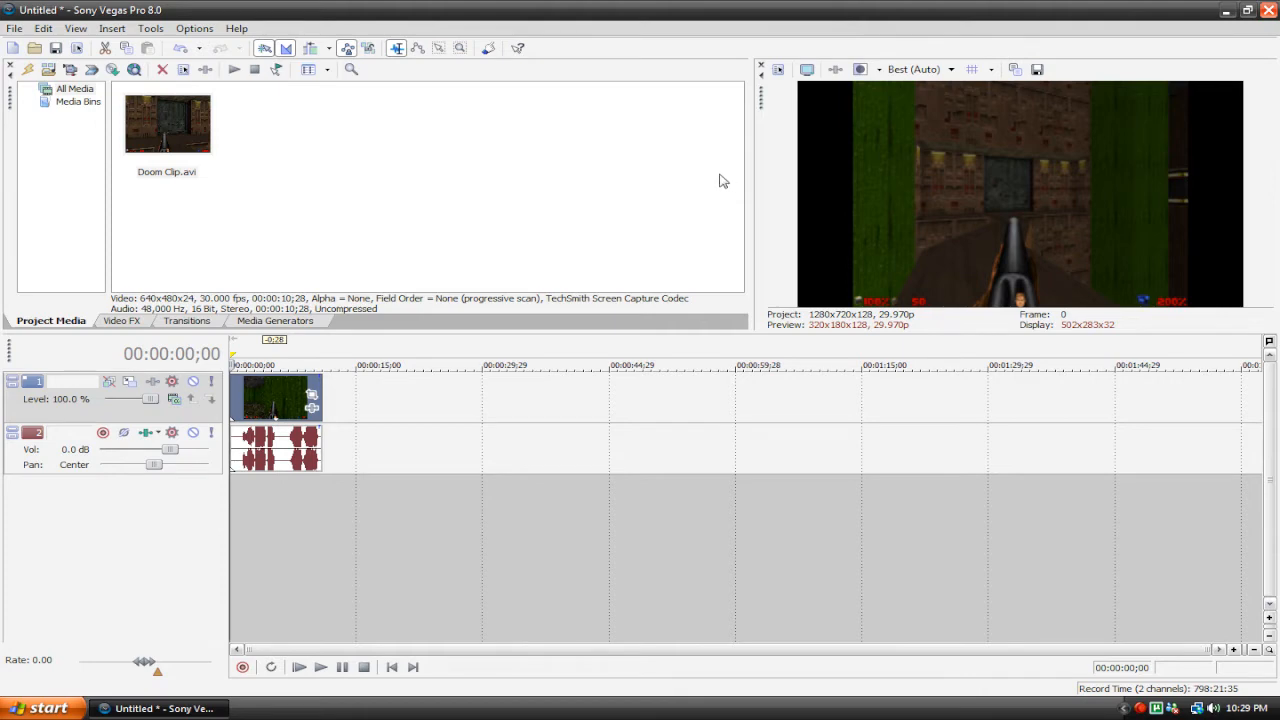
mouse_move(784, 228)
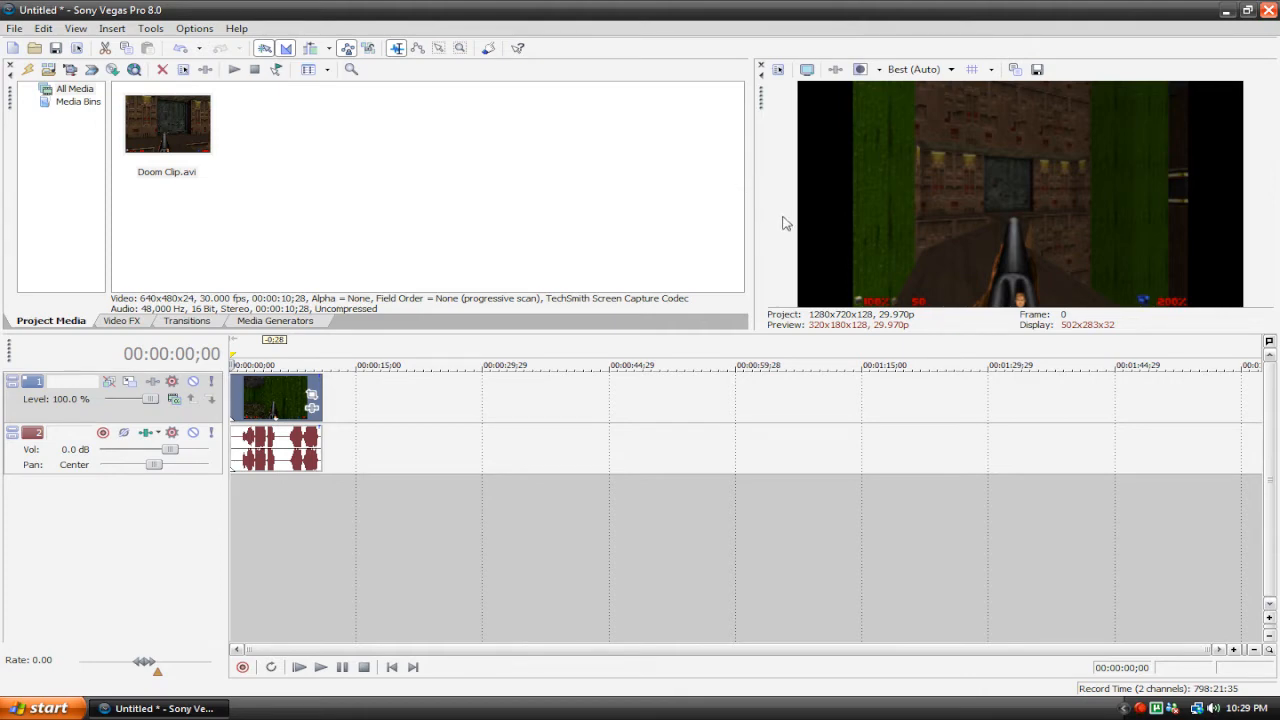
- Start a Render As of the project named 'Doom High Quality' as Windows Media Video V9
click(320, 668)
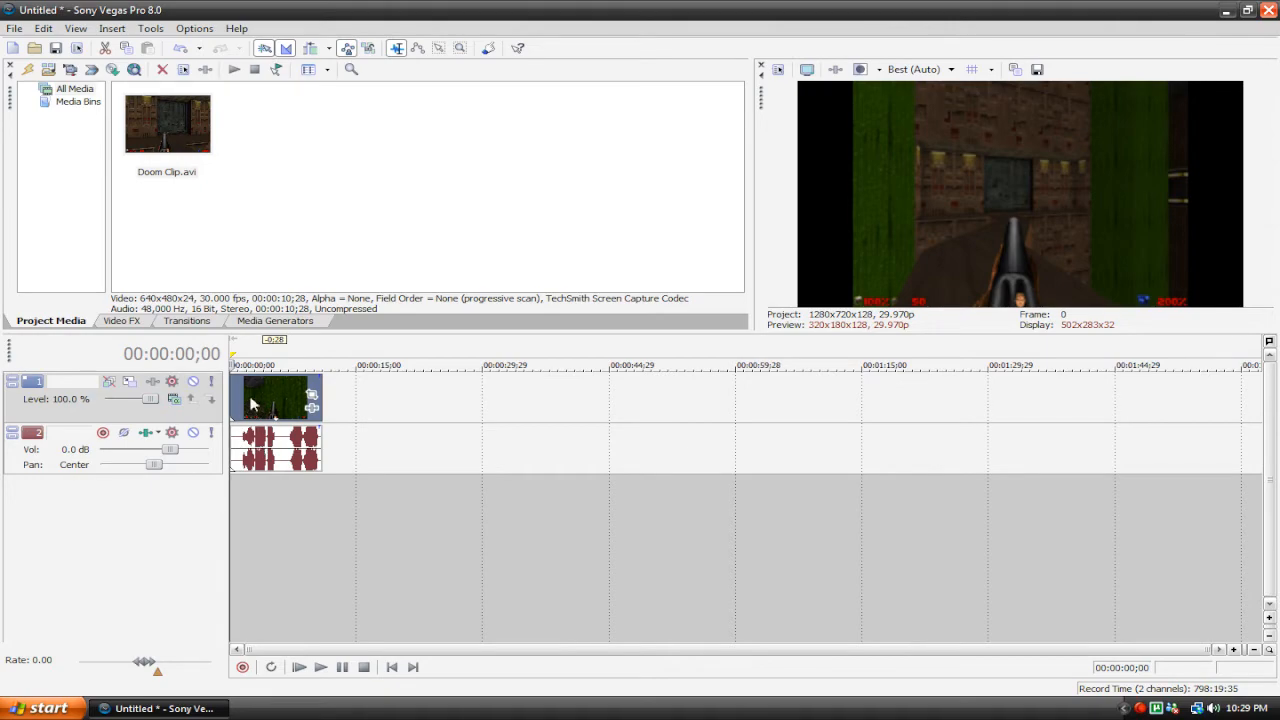
mouse_move(264, 402)
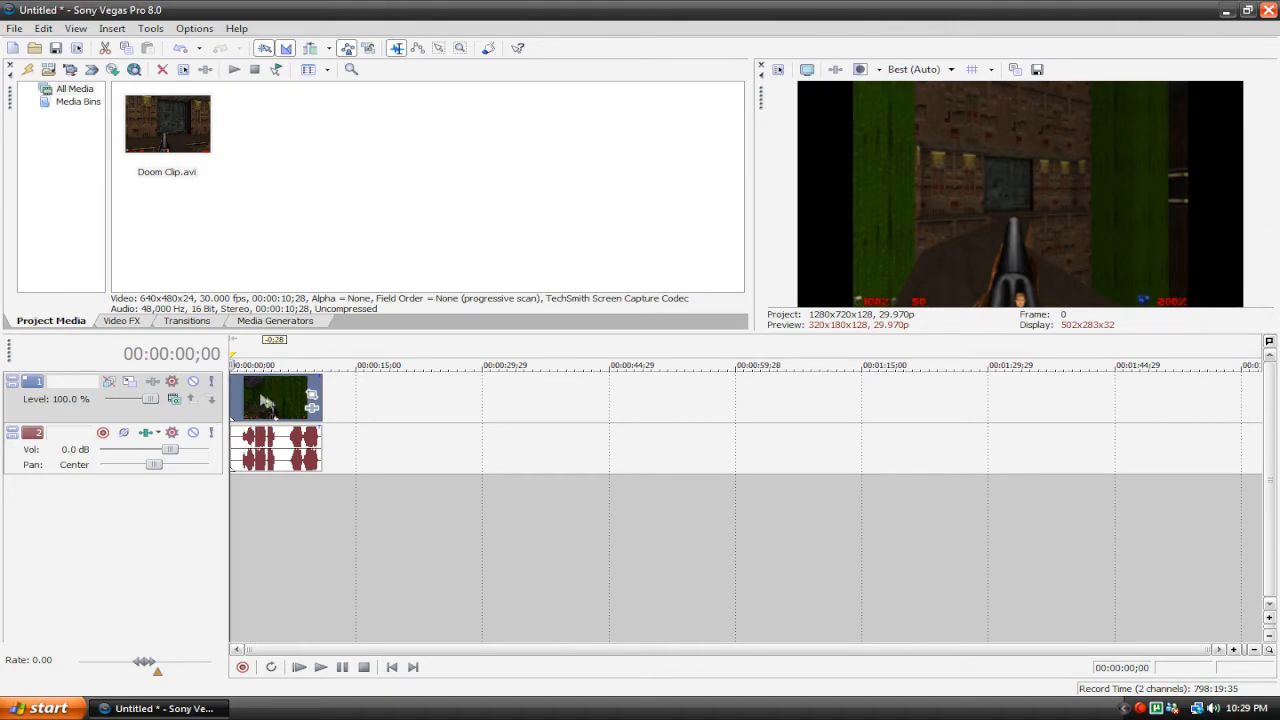
click(16, 28)
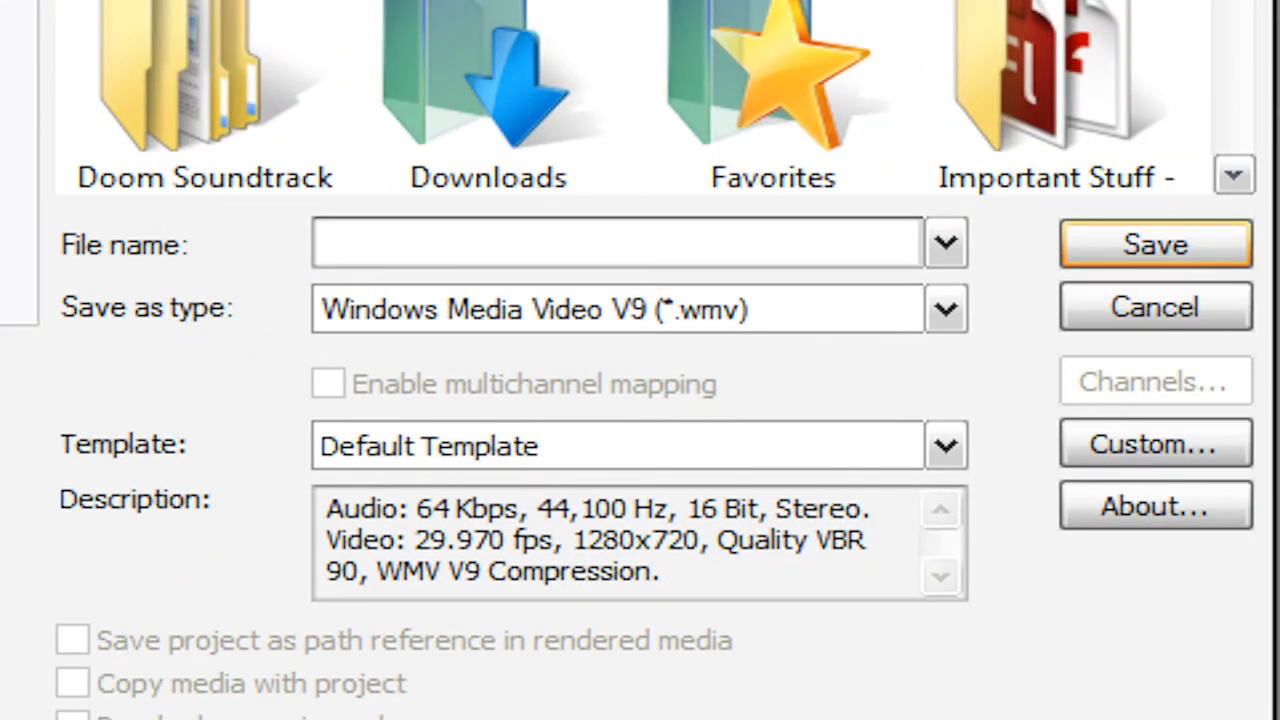
text(Doom High Qu)
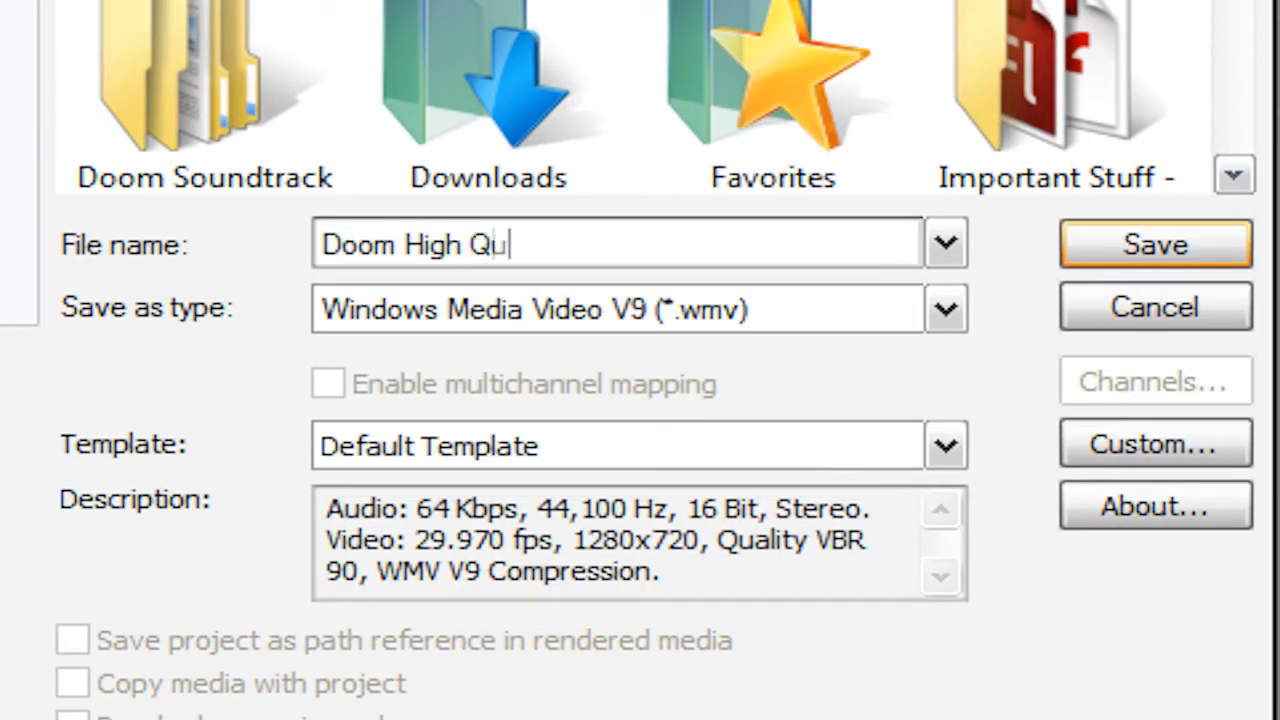
text(ality)
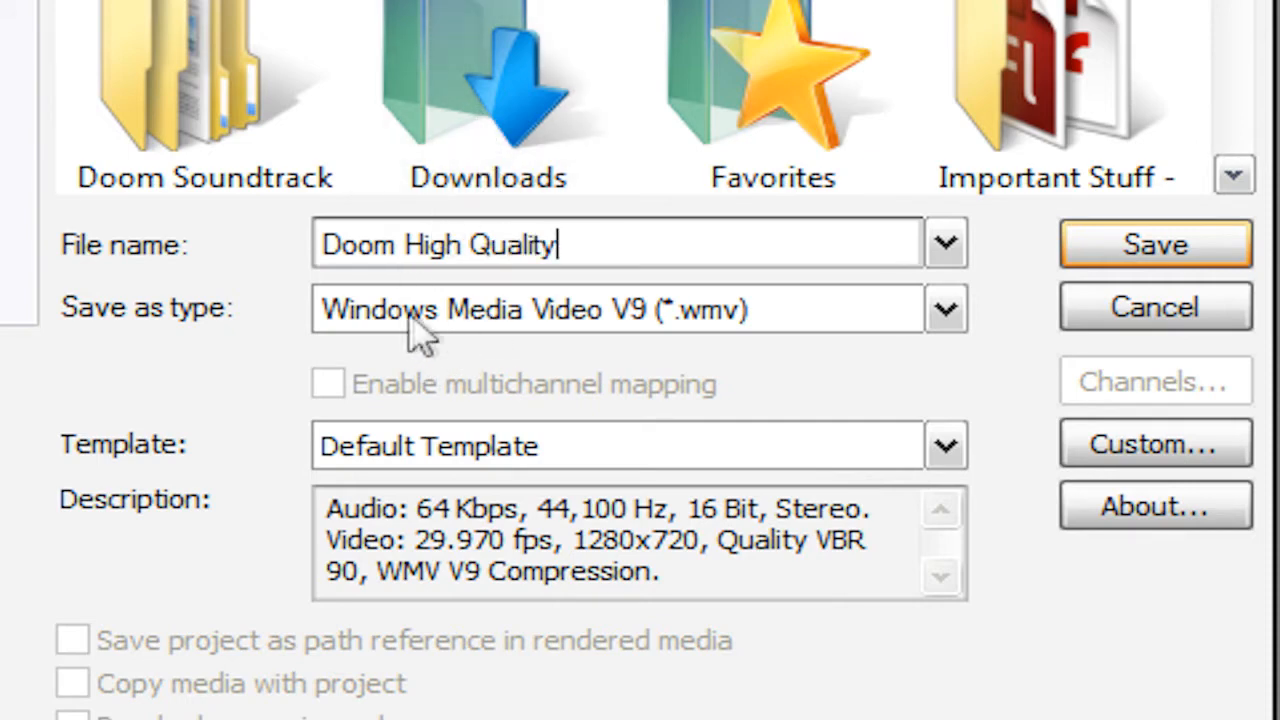
mouse_move(760, 336)
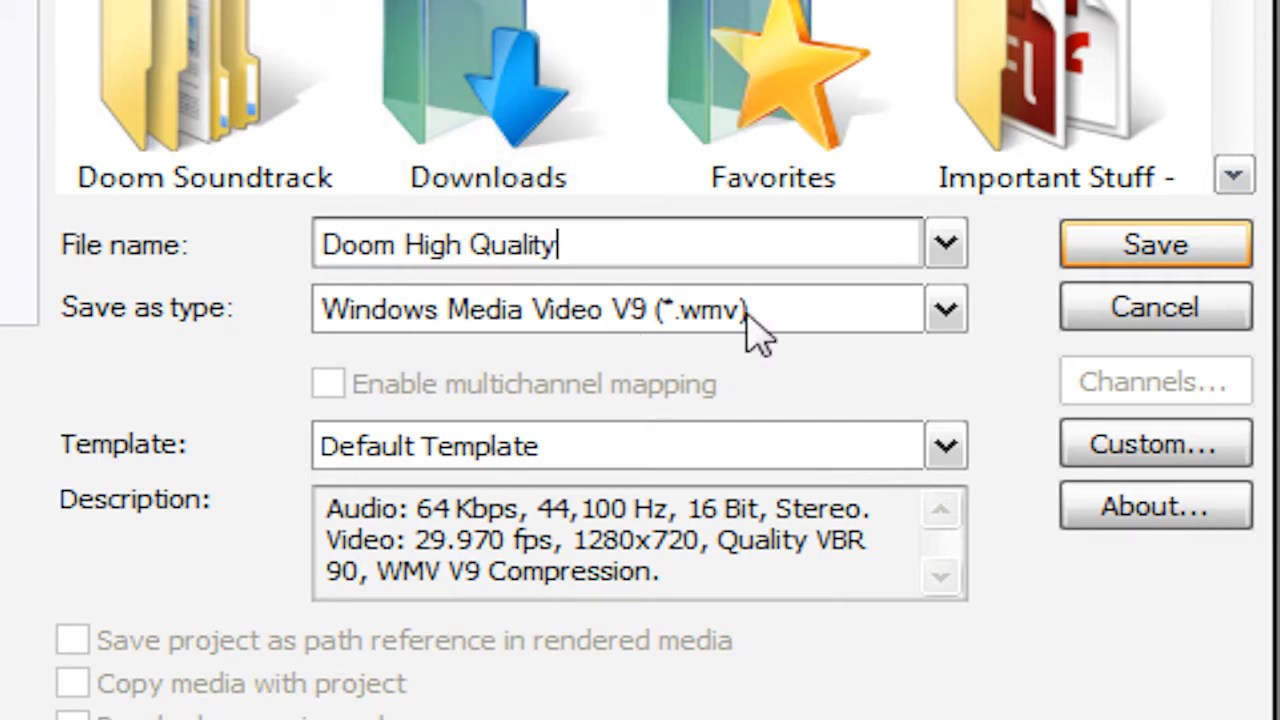
mouse_move(836, 324)
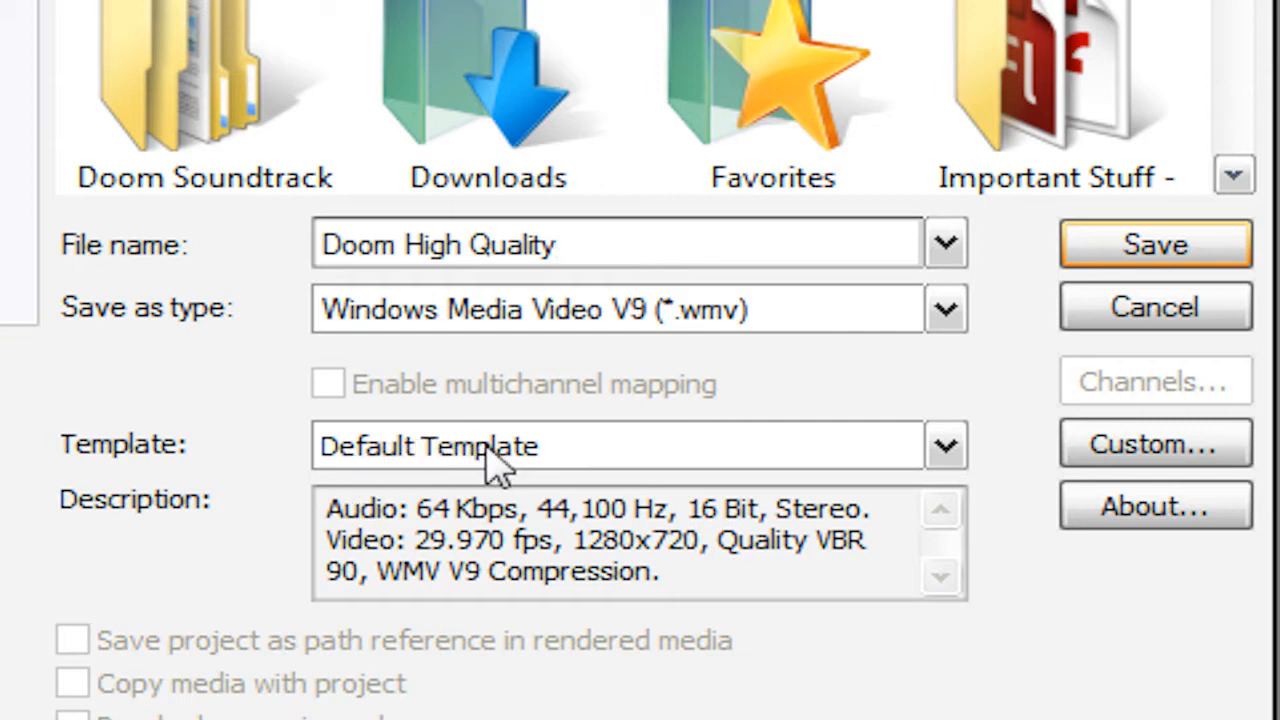
mouse_move(1156, 444)
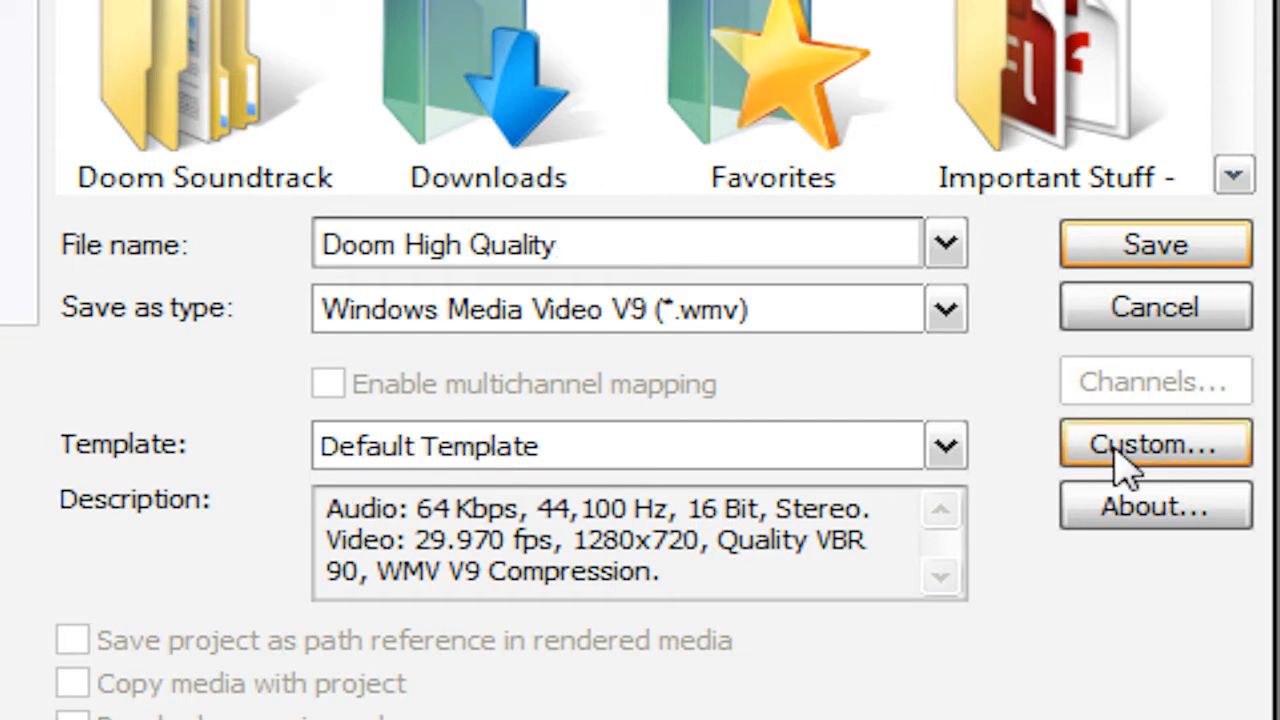
- In the custom WMV template's Video settings, set image size to DVD quality 640x480
click(1154, 444)
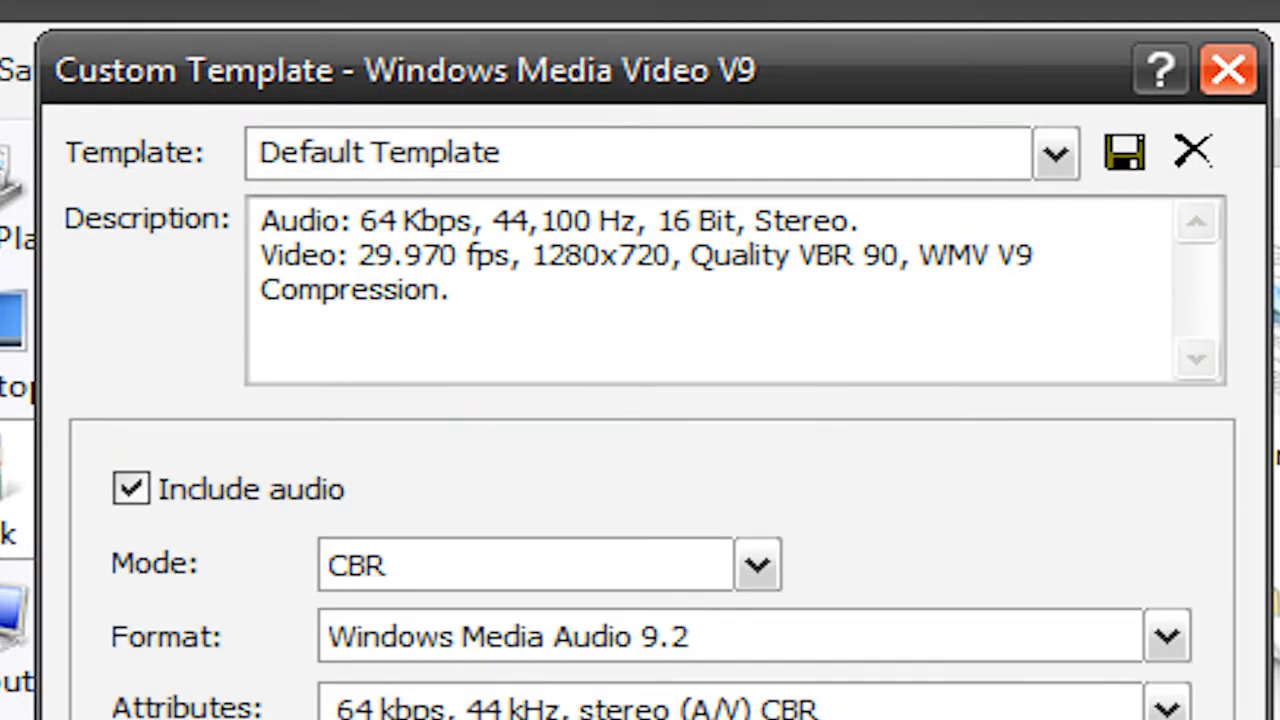
scroll(down, 3)
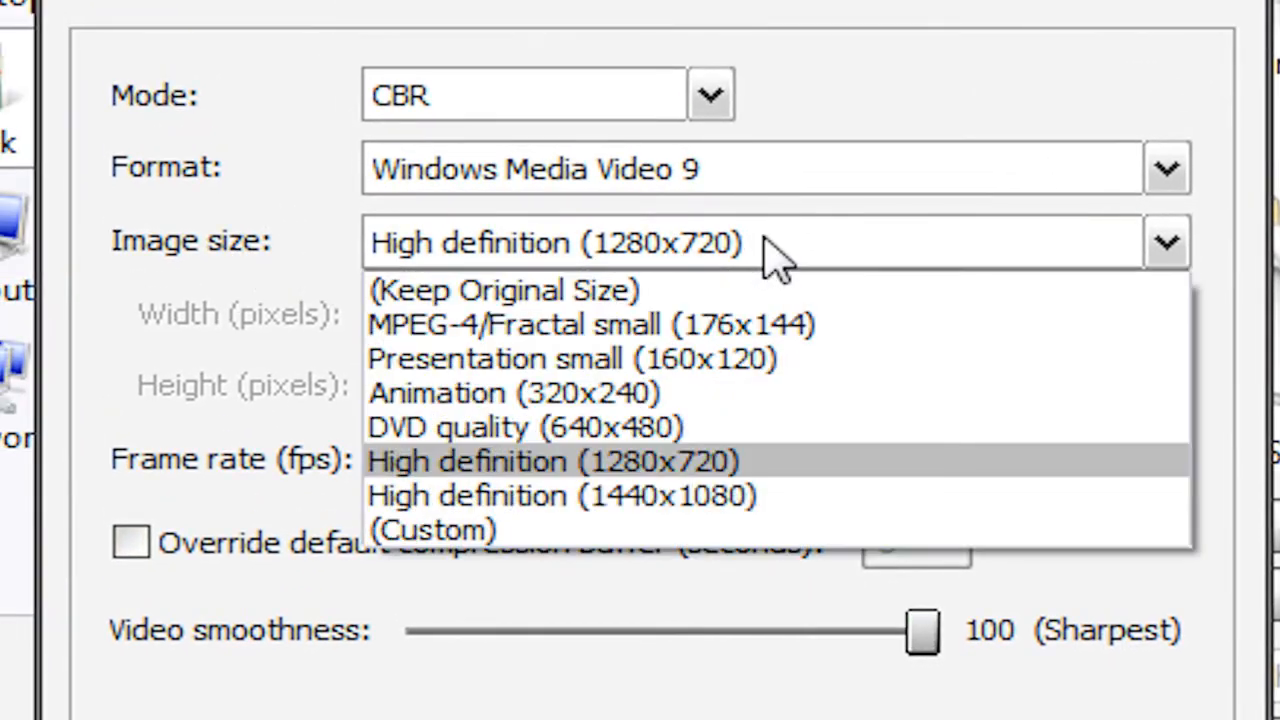
mouse_move(780, 430)
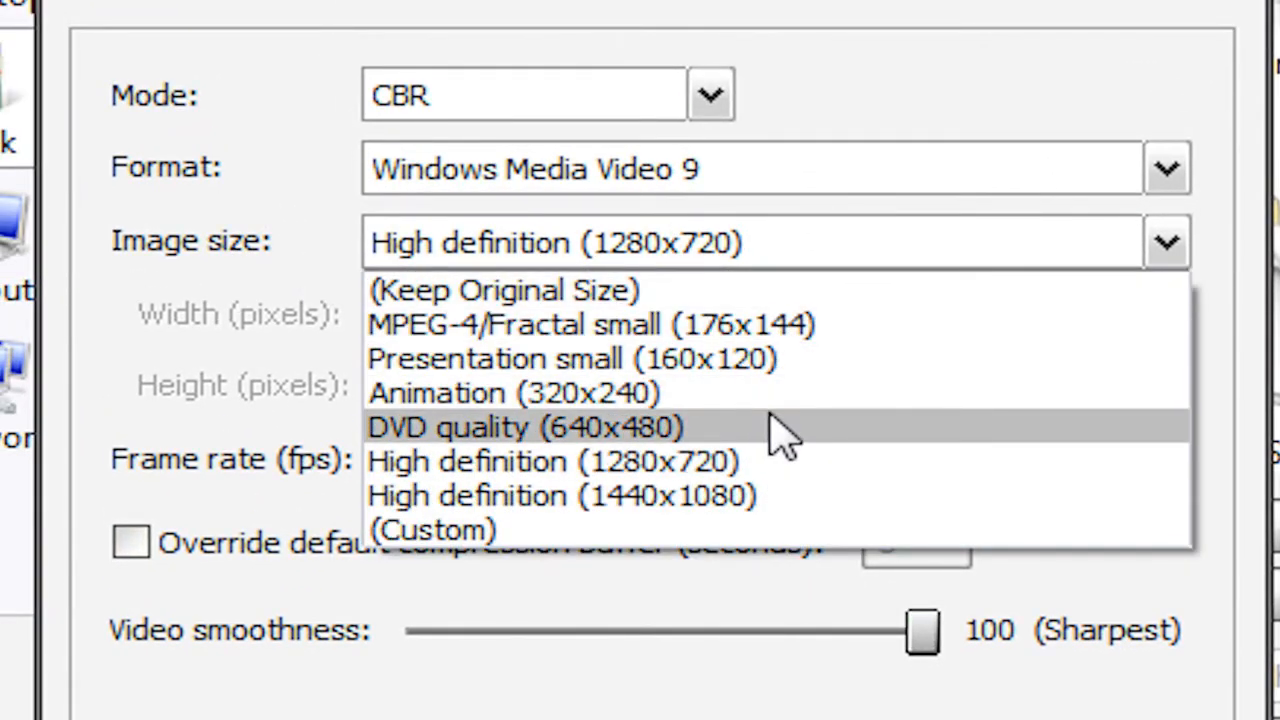
click(522, 428)
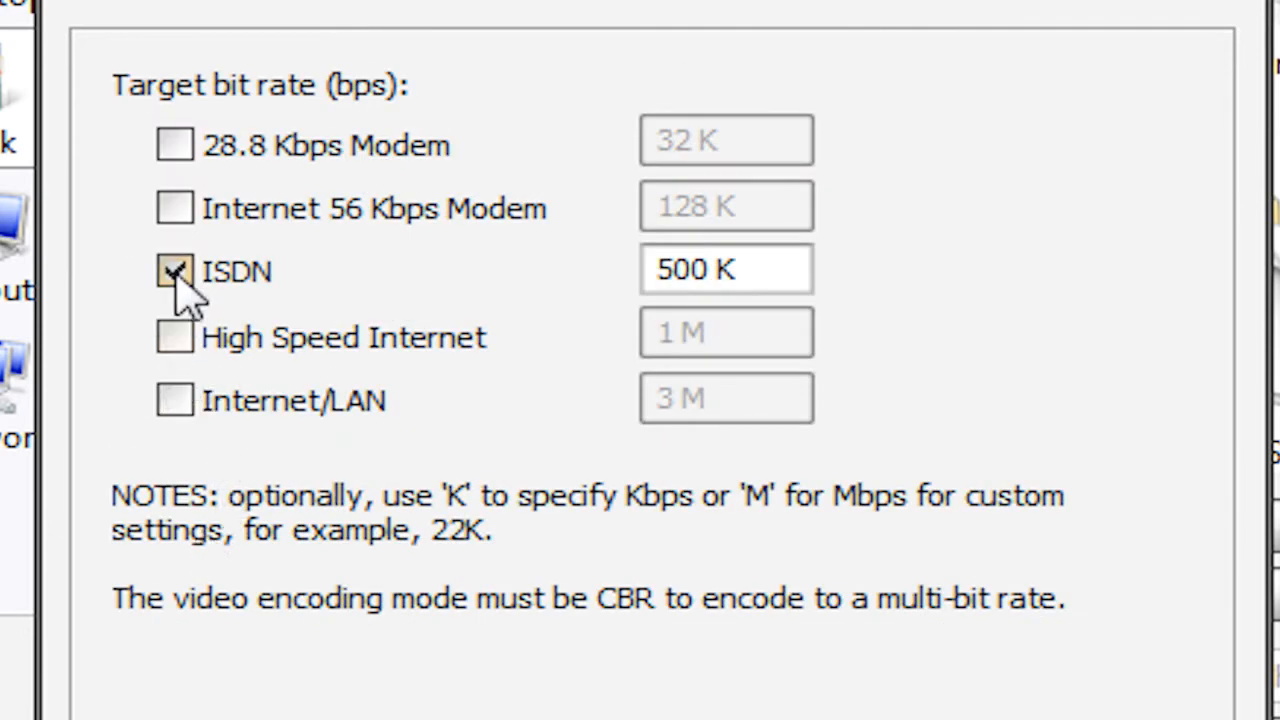
- Tick the Internet/LAN 3 M target bit rate alongside 500K ISDN
click(174, 400)
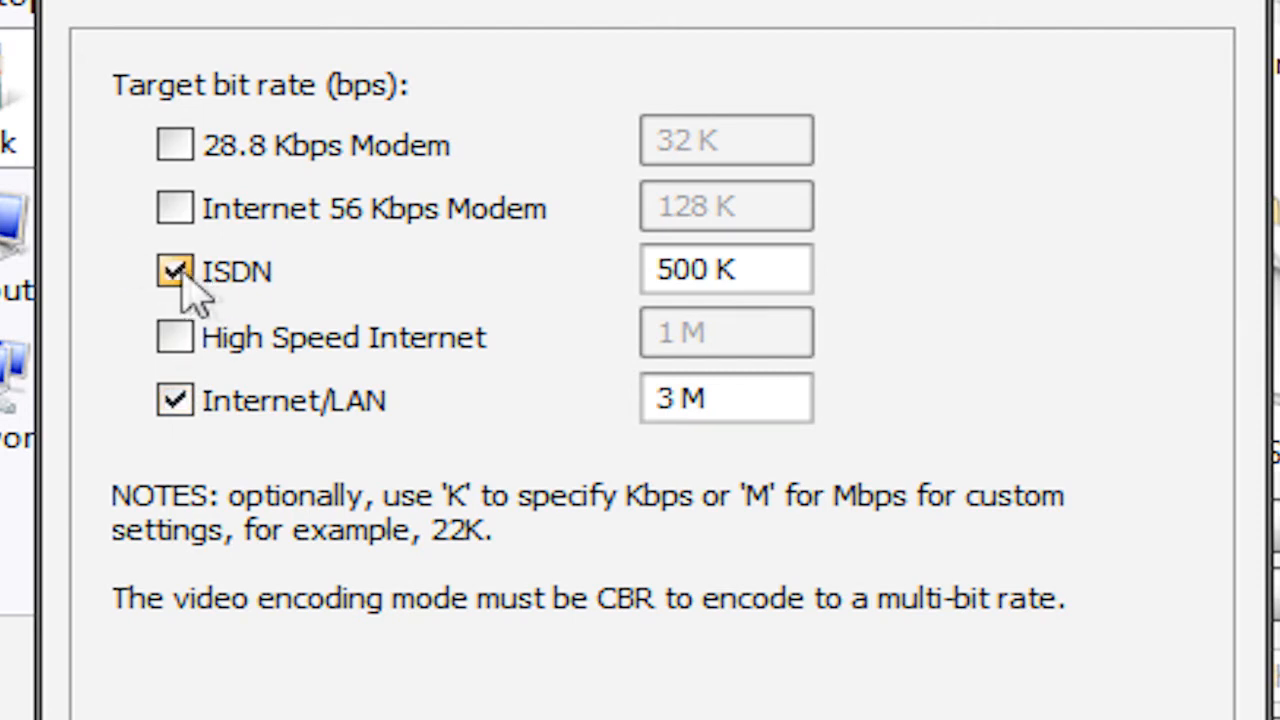
click(174, 270)
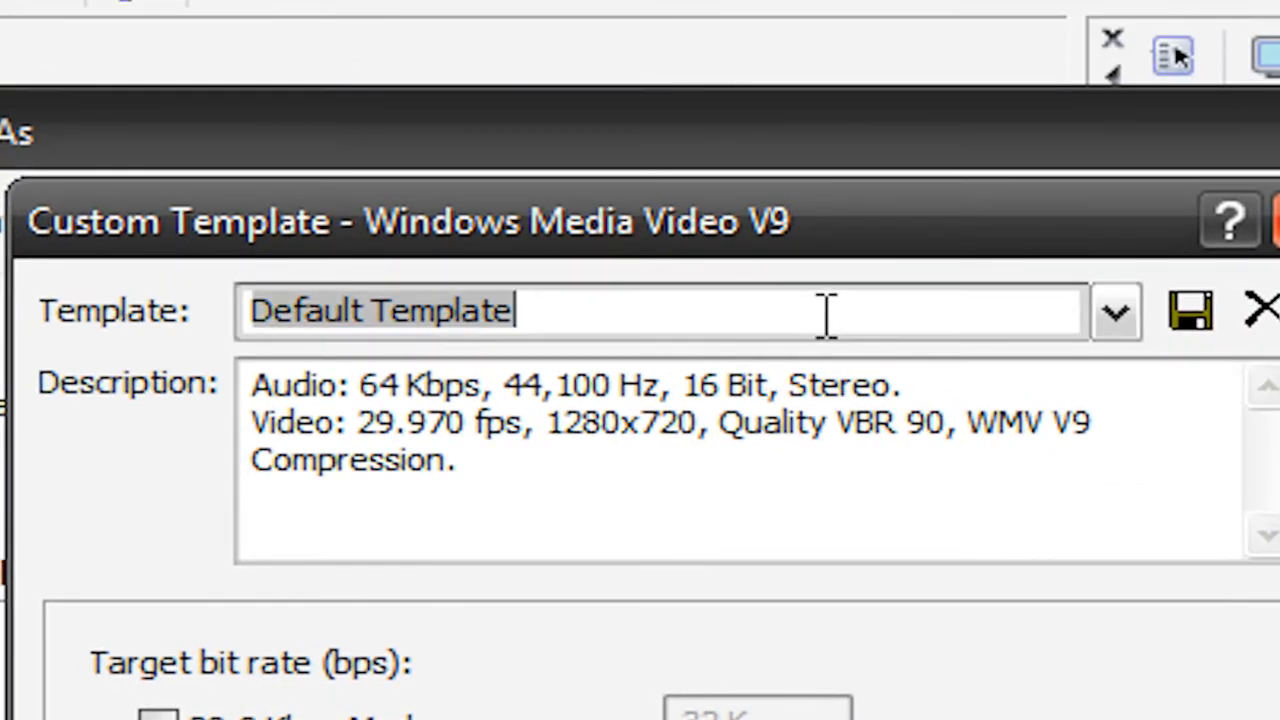
- Save the settings as template 'YouTube HQ', select it and start the render
text(You)
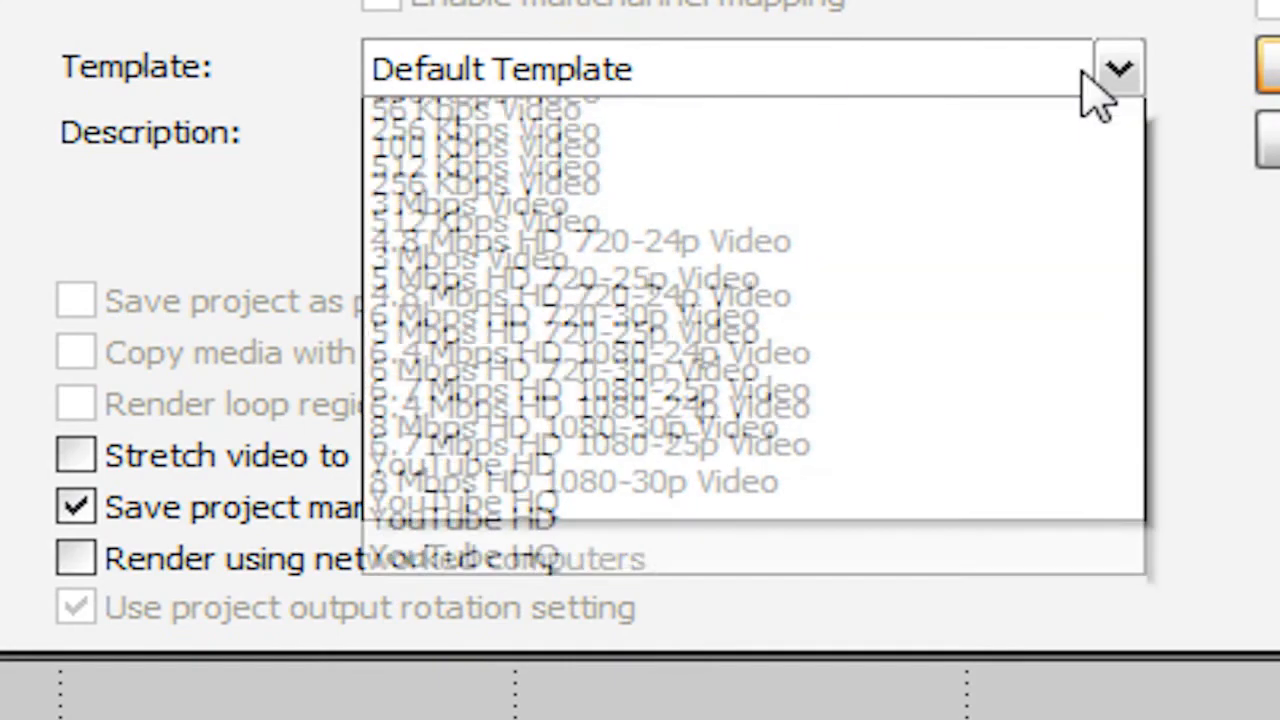
mouse_move(690, 644)
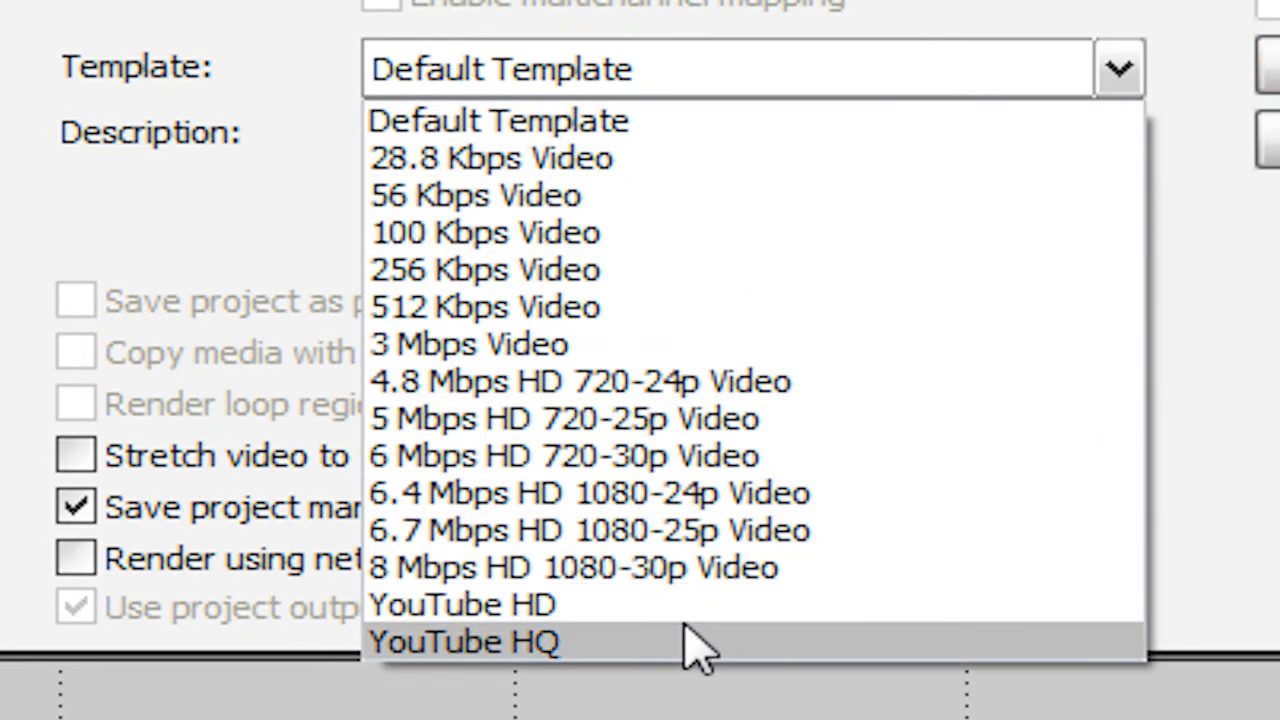
click(464, 640)
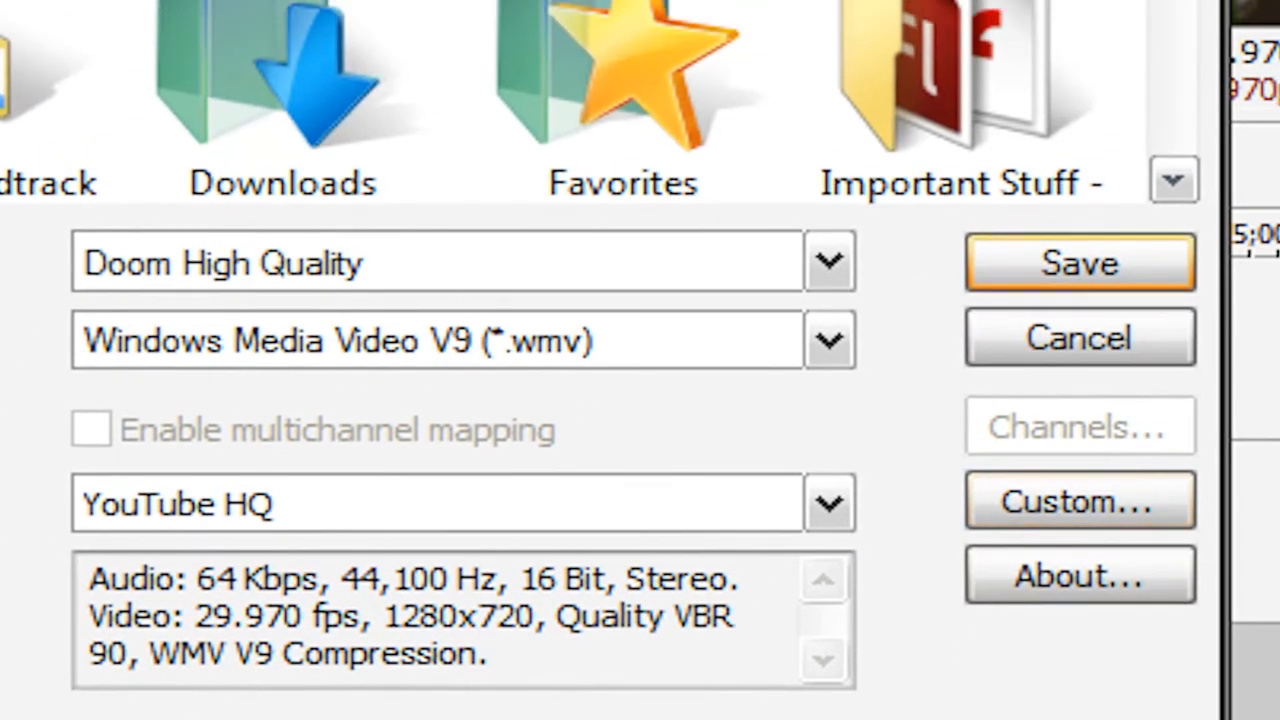
click(1078, 262)
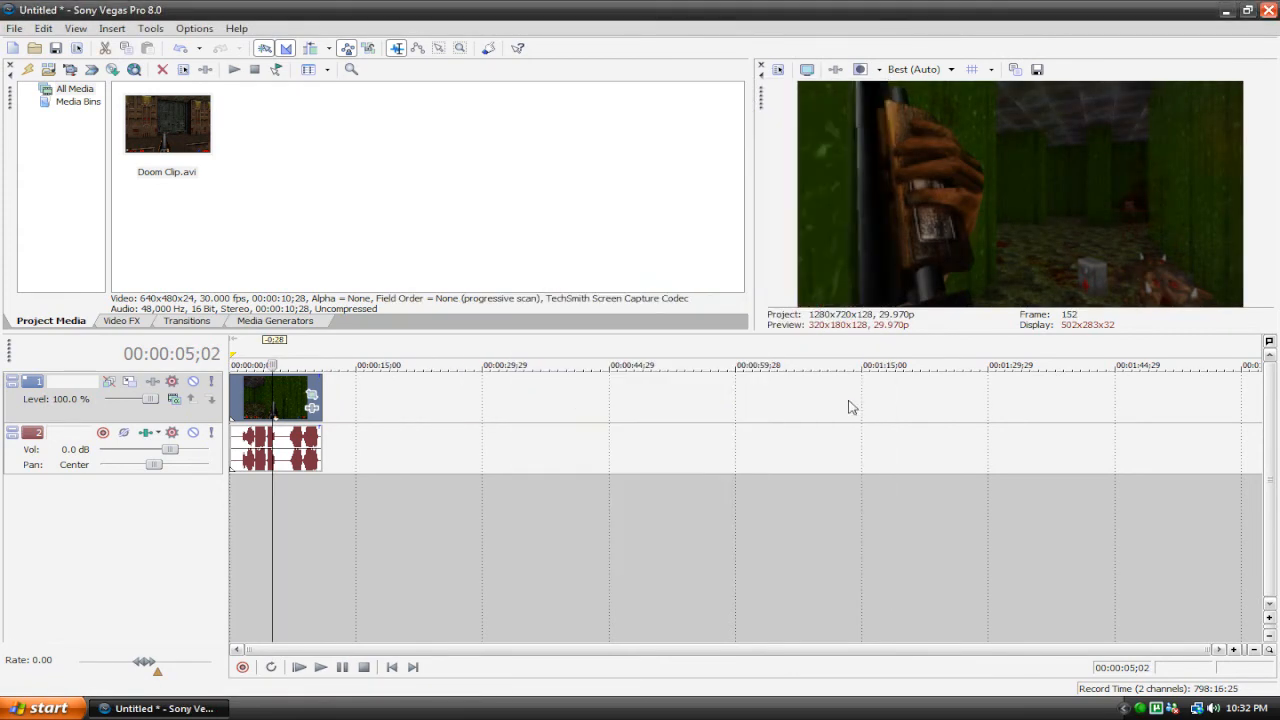
mouse_move(808, 404)
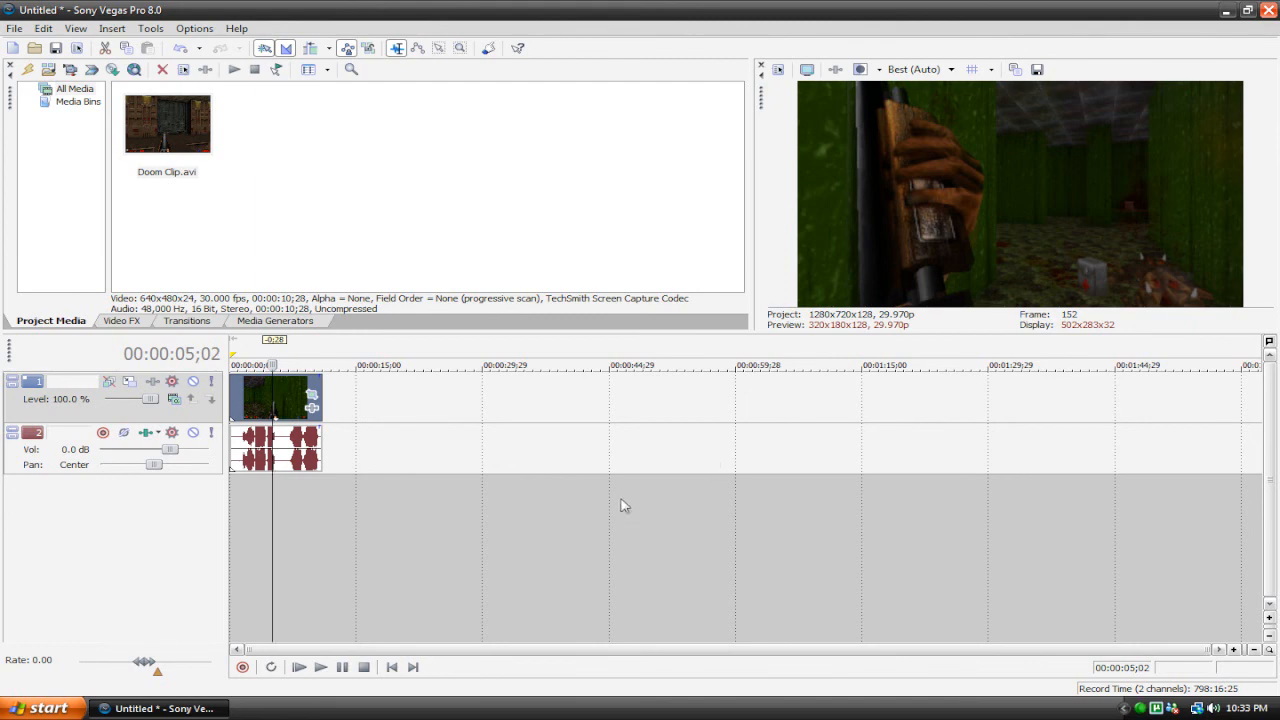
mouse_move(510, 514)
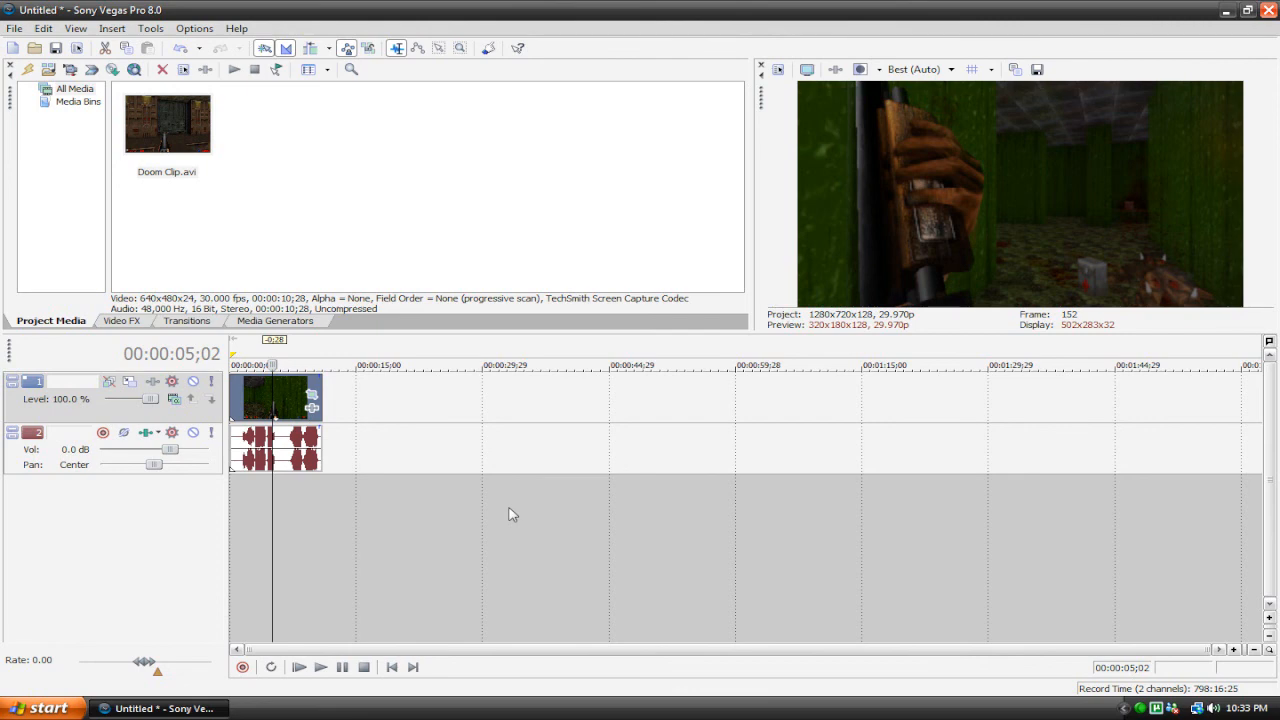